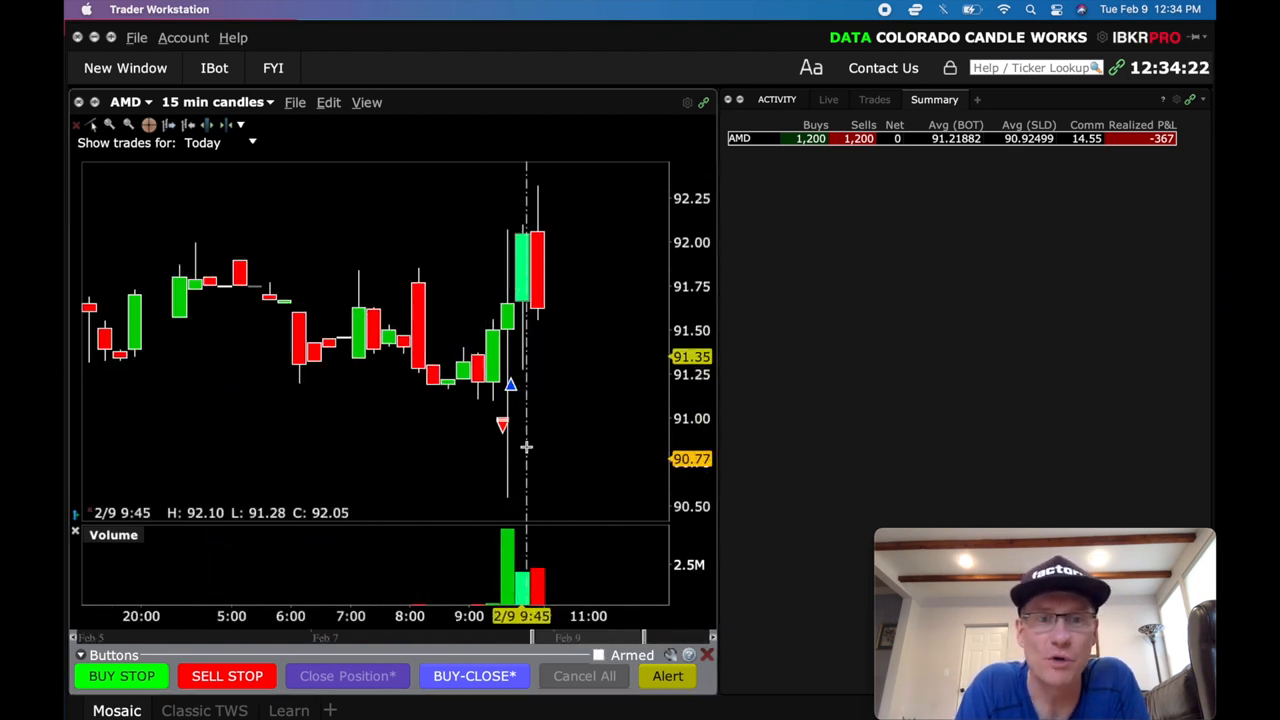
mouse_move(542, 530)
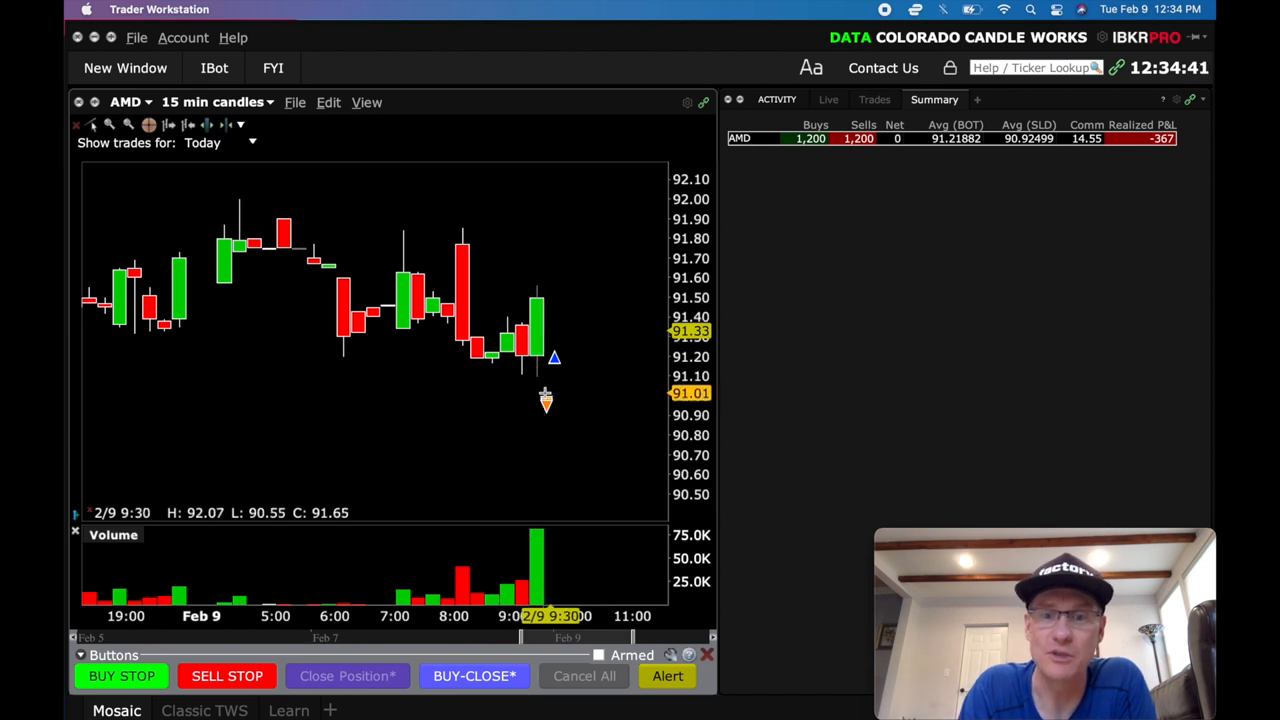
mouse_move(546, 404)
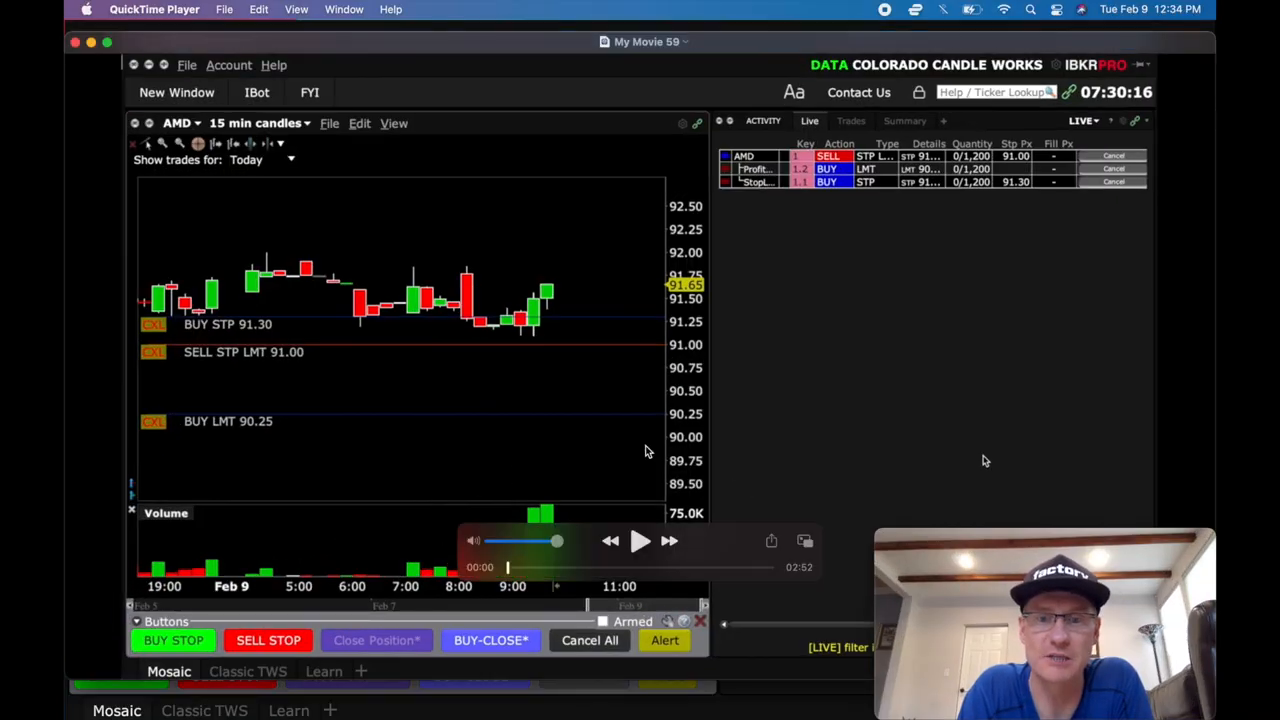
mouse_move(696, 376)
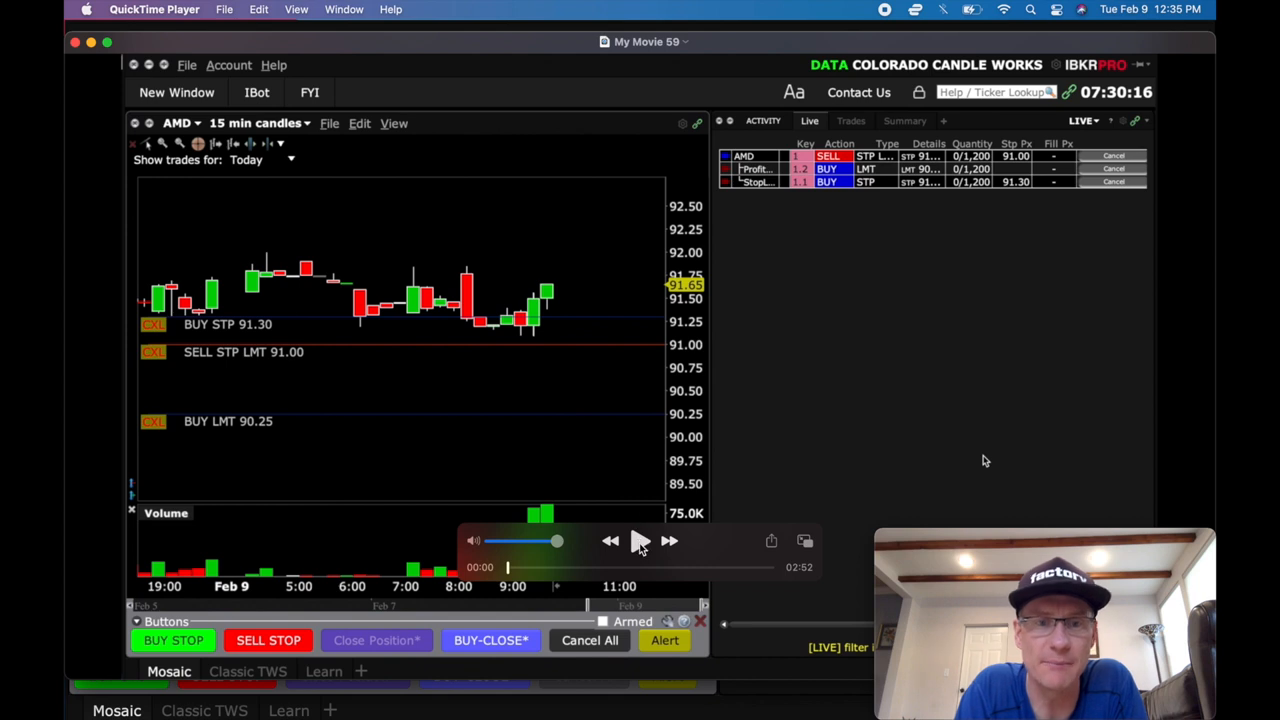
Start playing My Movie 59 to watch the recorded AMD trading session
left_click(640, 540)
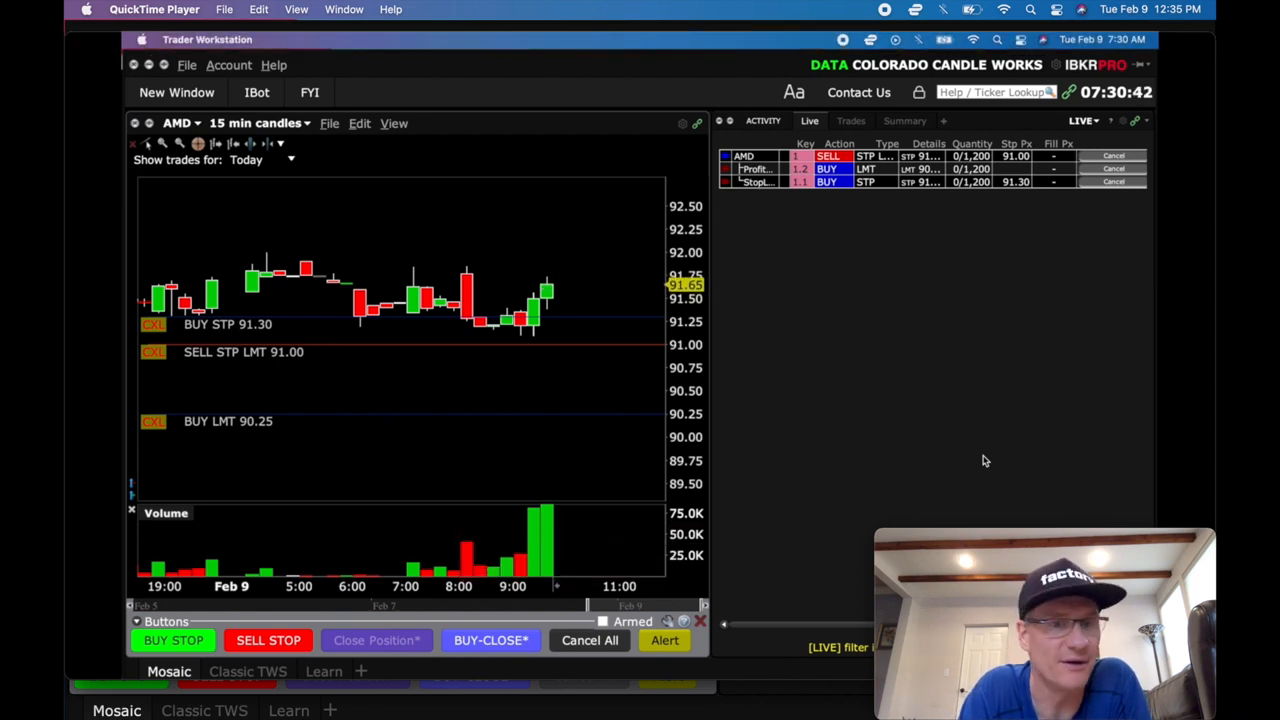
mouse_move(620, 372)
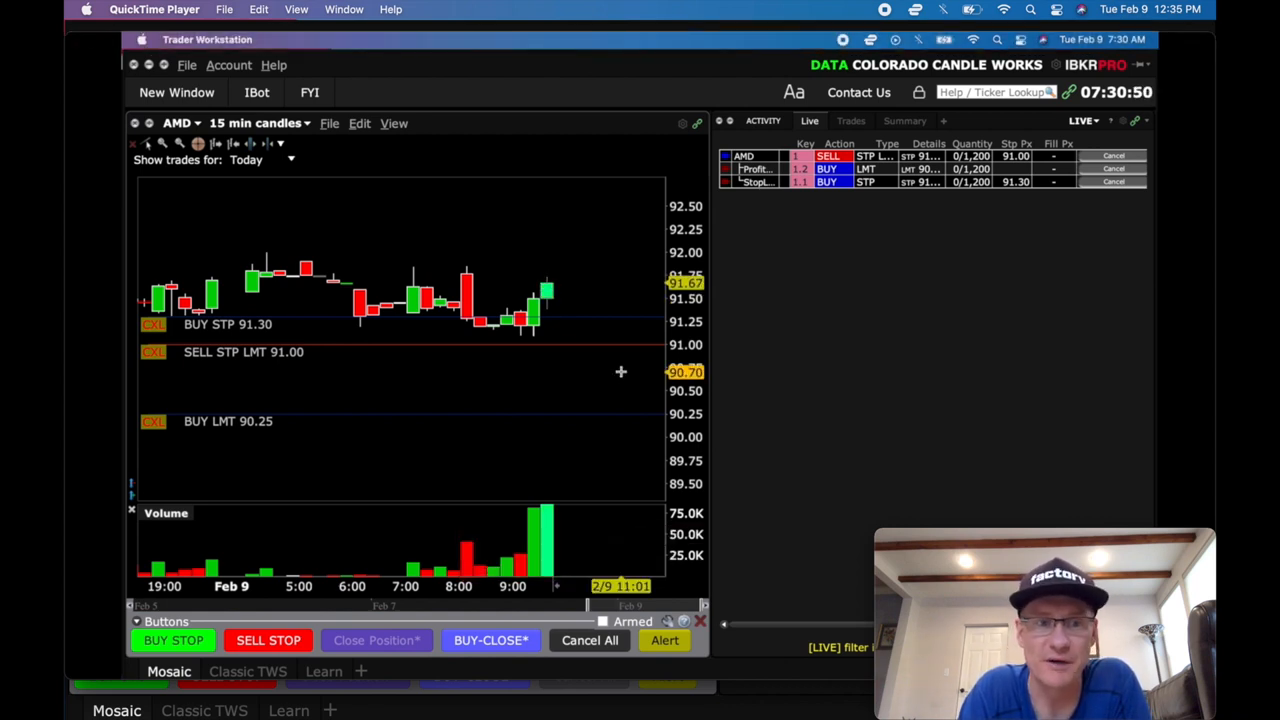
mouse_move(532, 300)
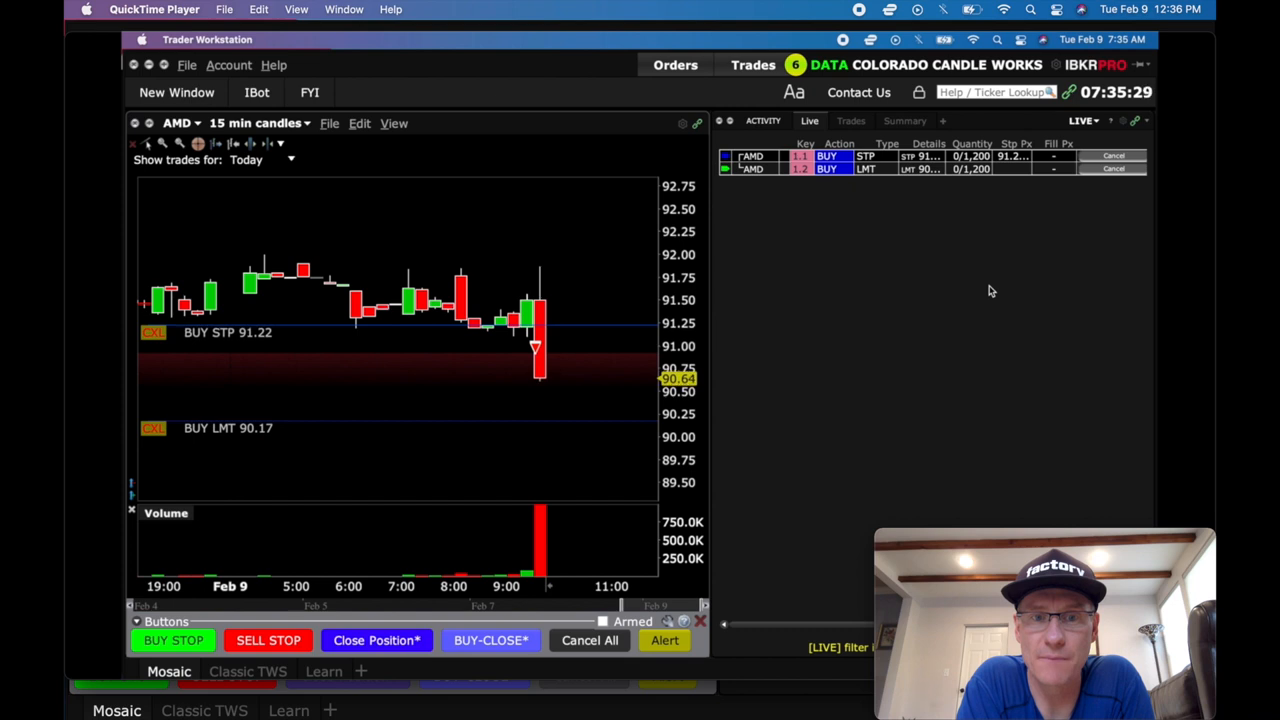
mouse_move(924, 202)
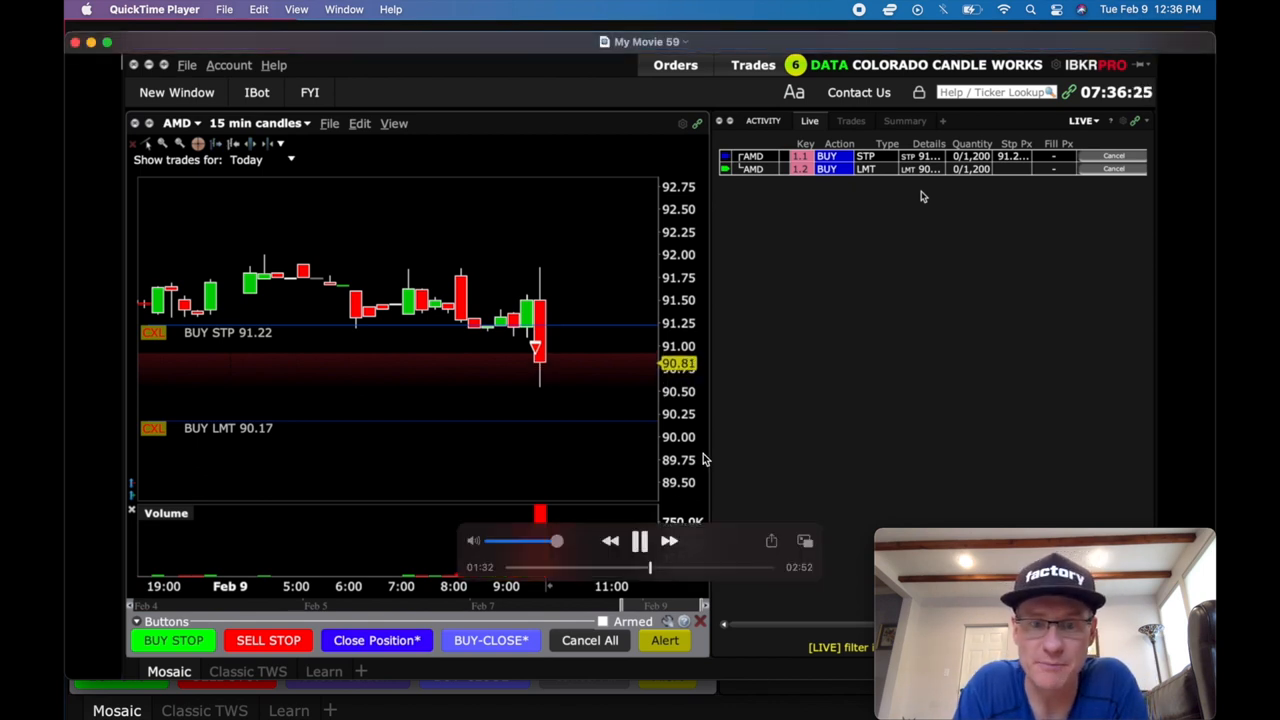
Pause the recording briefly, then resume playback through AMD's sharp drop to about 02:28
left_click(640, 540)
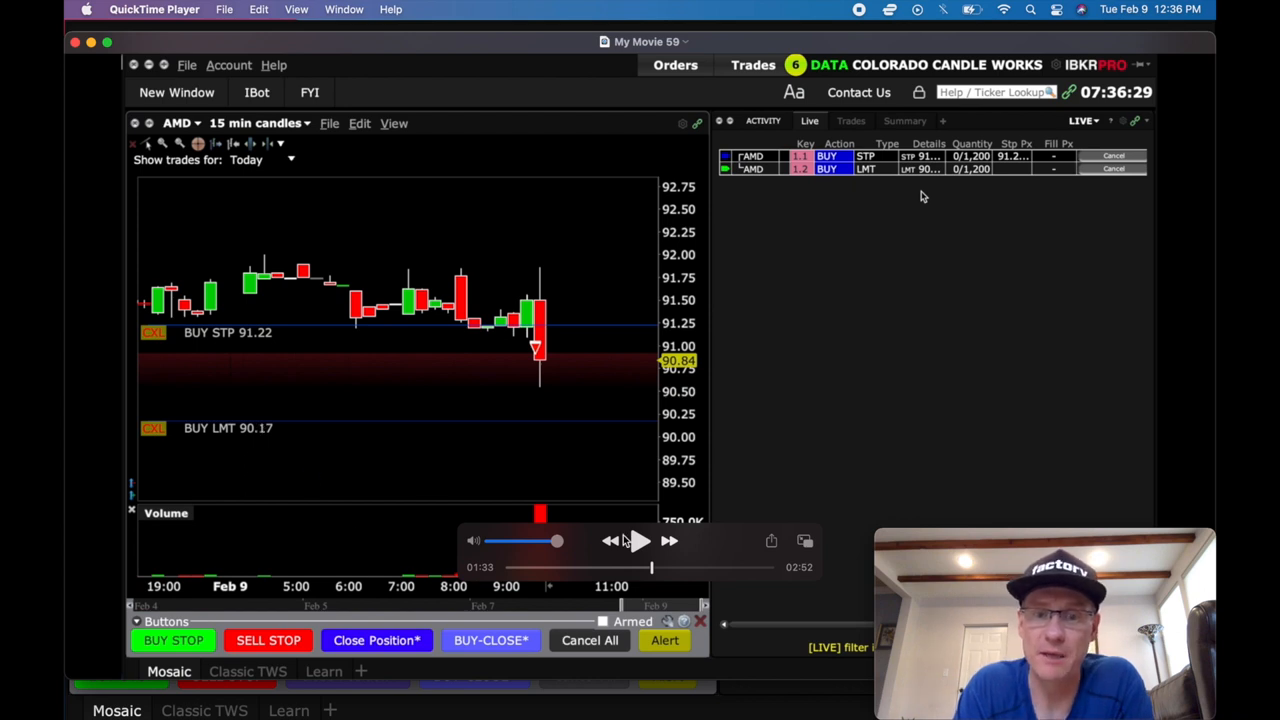
left_click(640, 540)
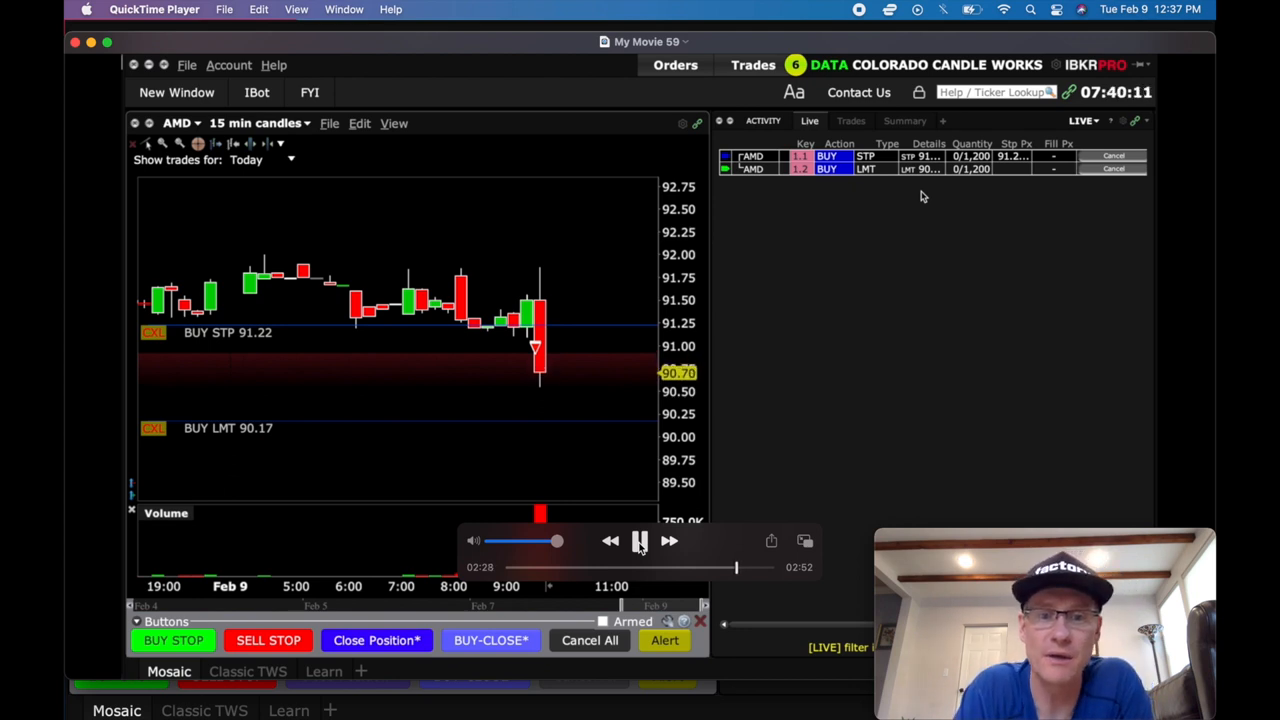
Pause the recording and return to the live Trader Workstation AMD summary
left_click(640, 540)
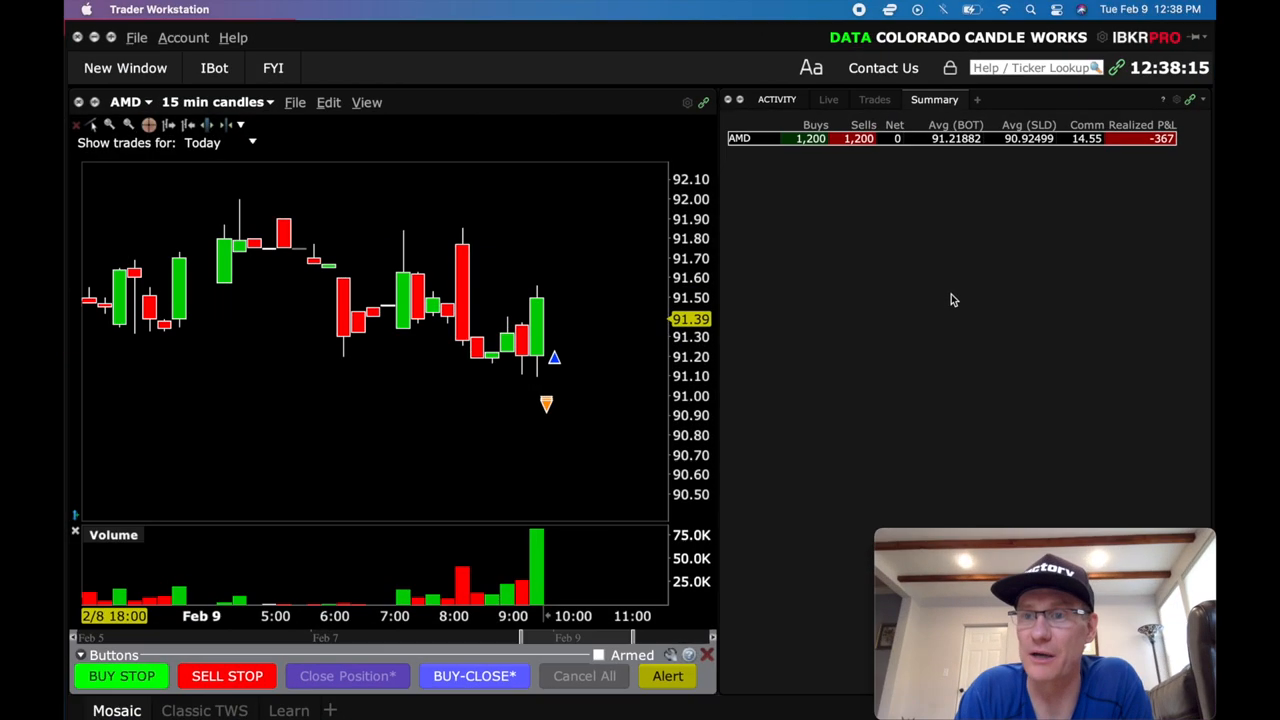
left_click(872, 100)
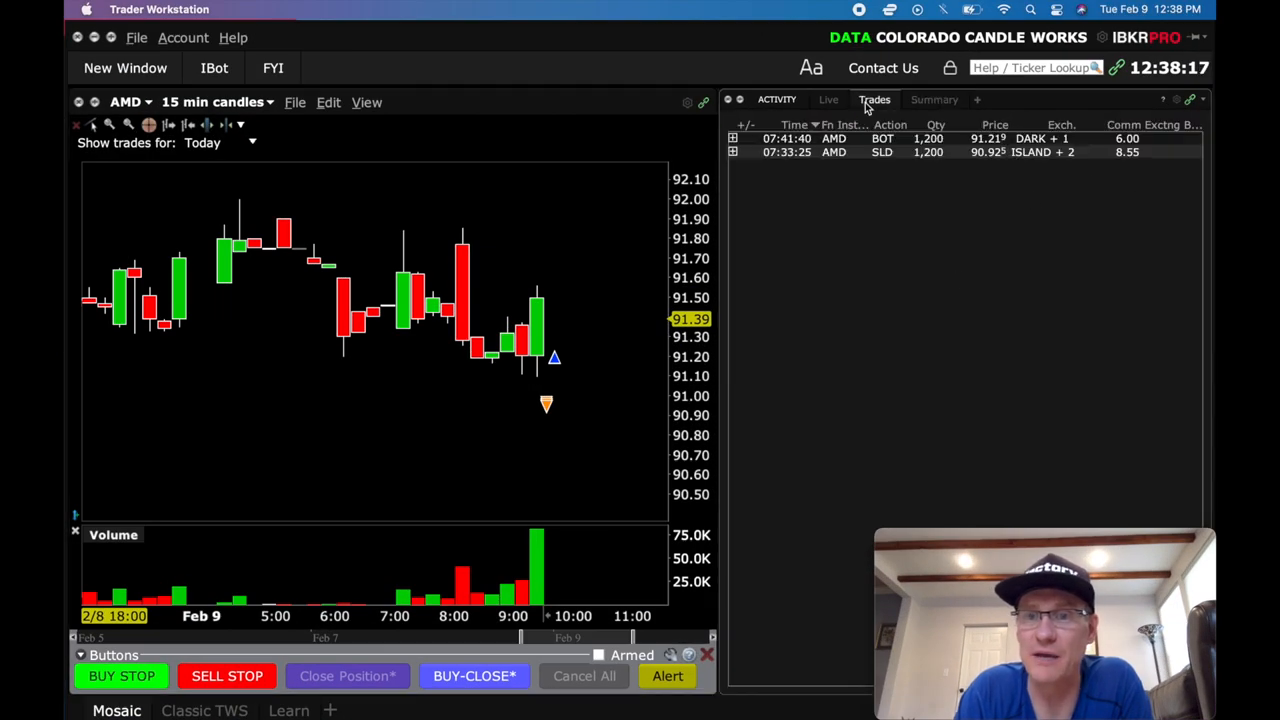
mouse_move(1108, 206)
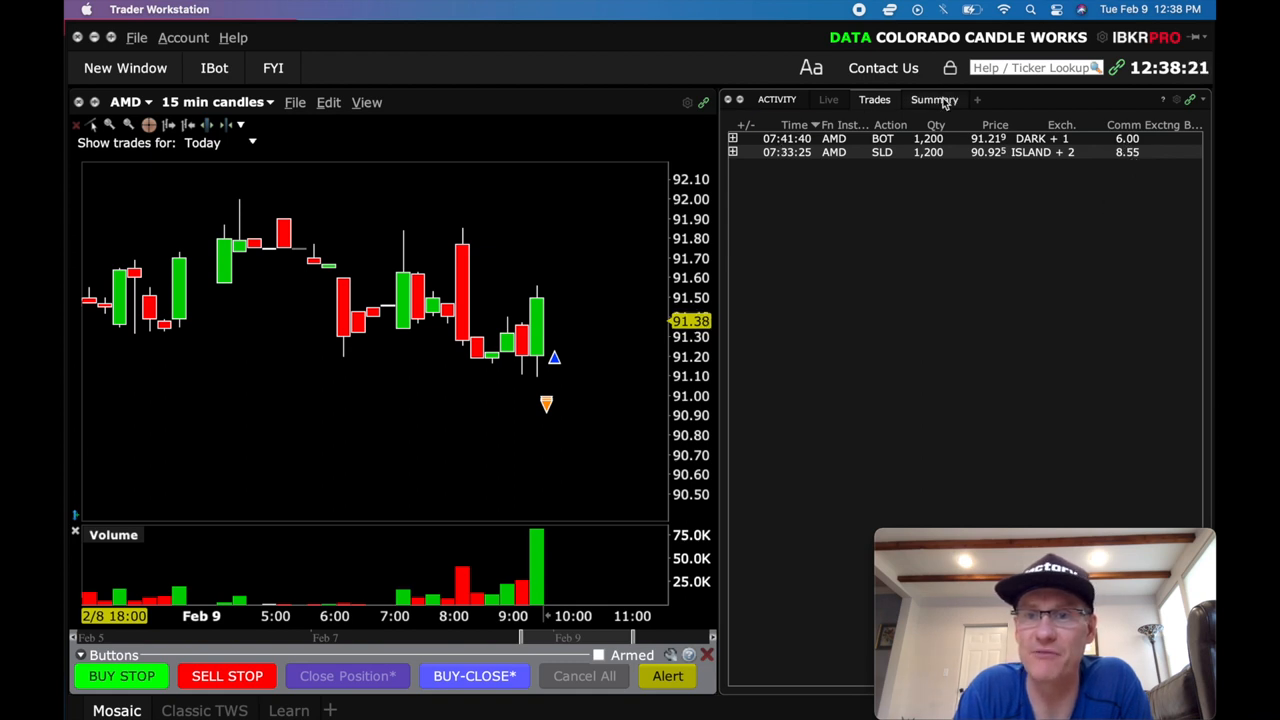
left_click(934, 100)
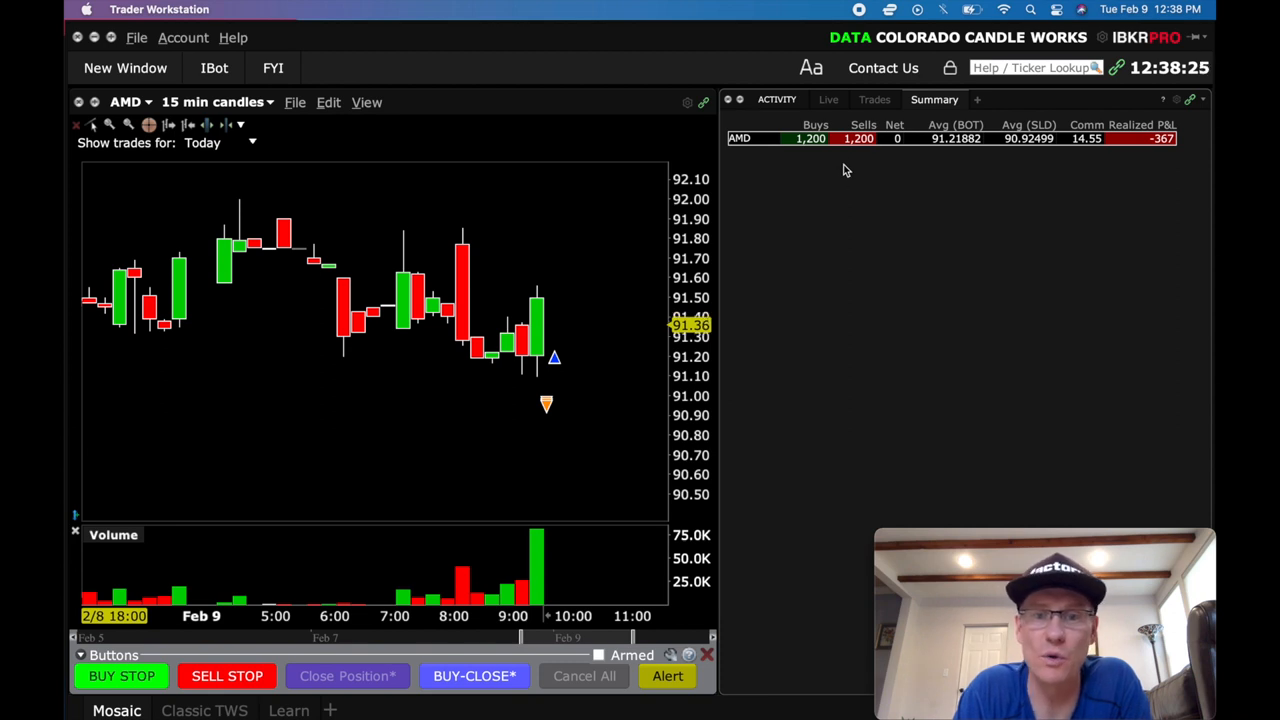
mouse_move(1012, 162)
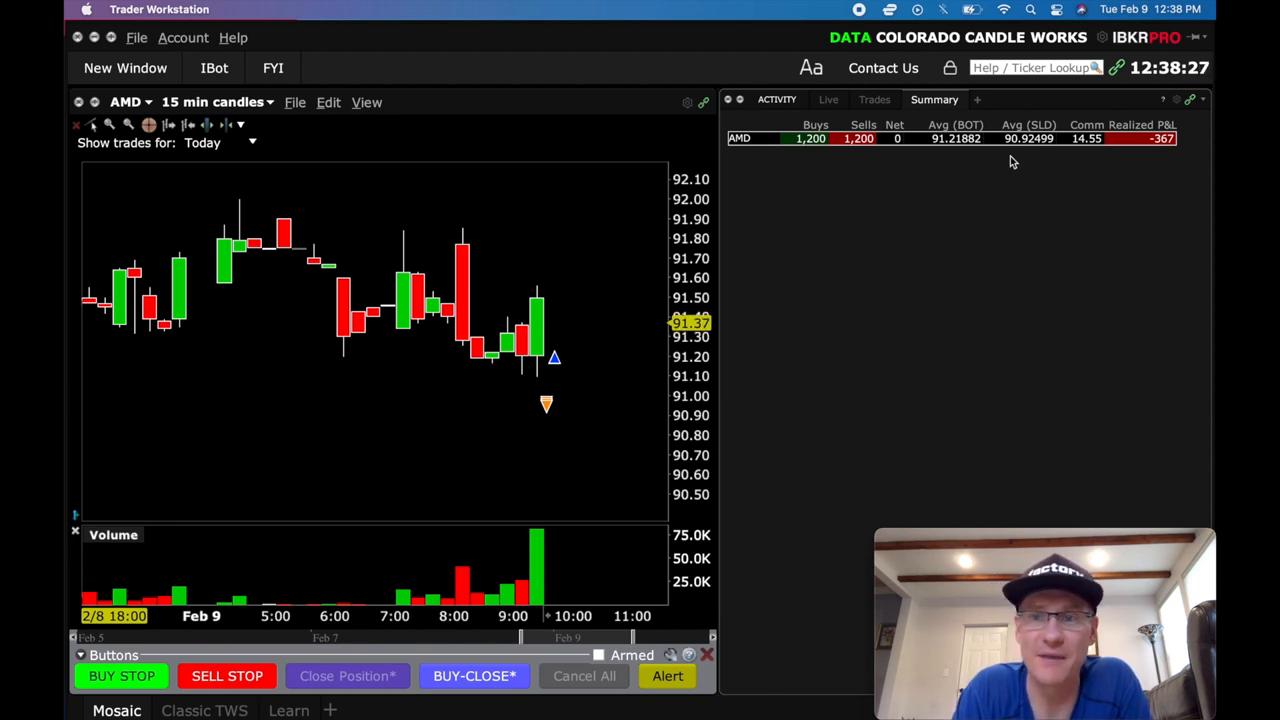
mouse_move(1032, 164)
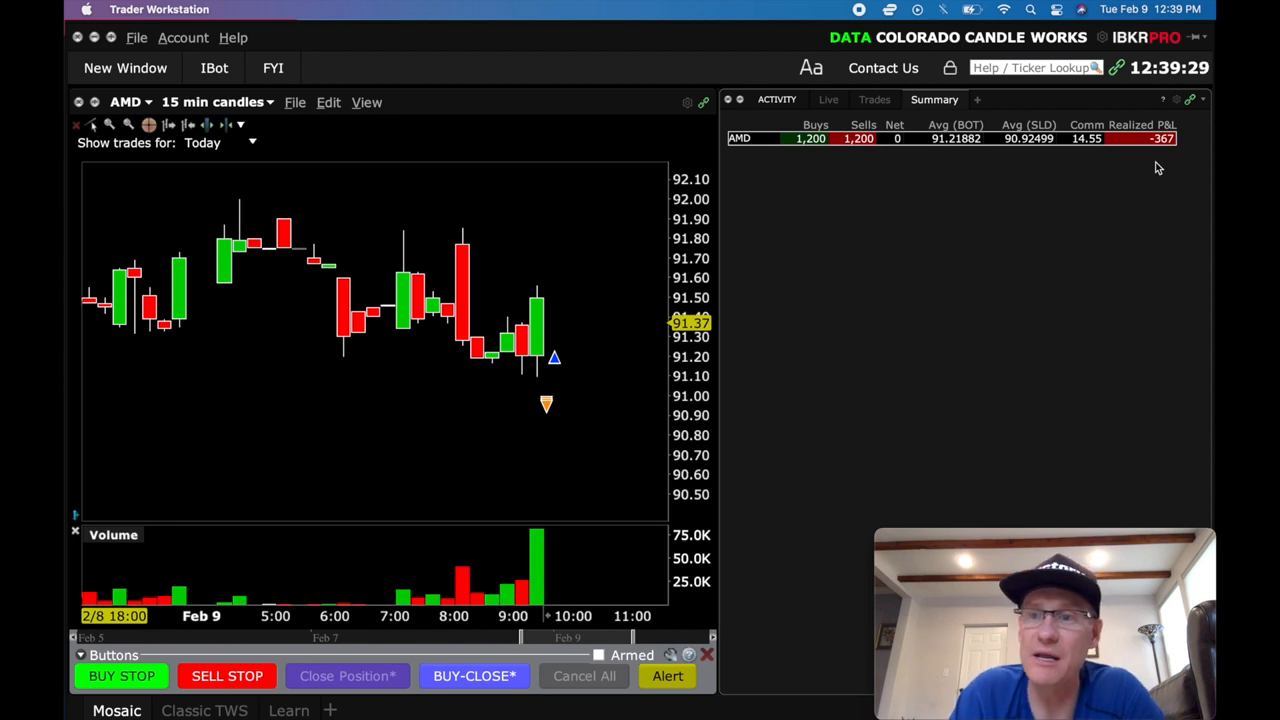
mouse_move(1178, 158)
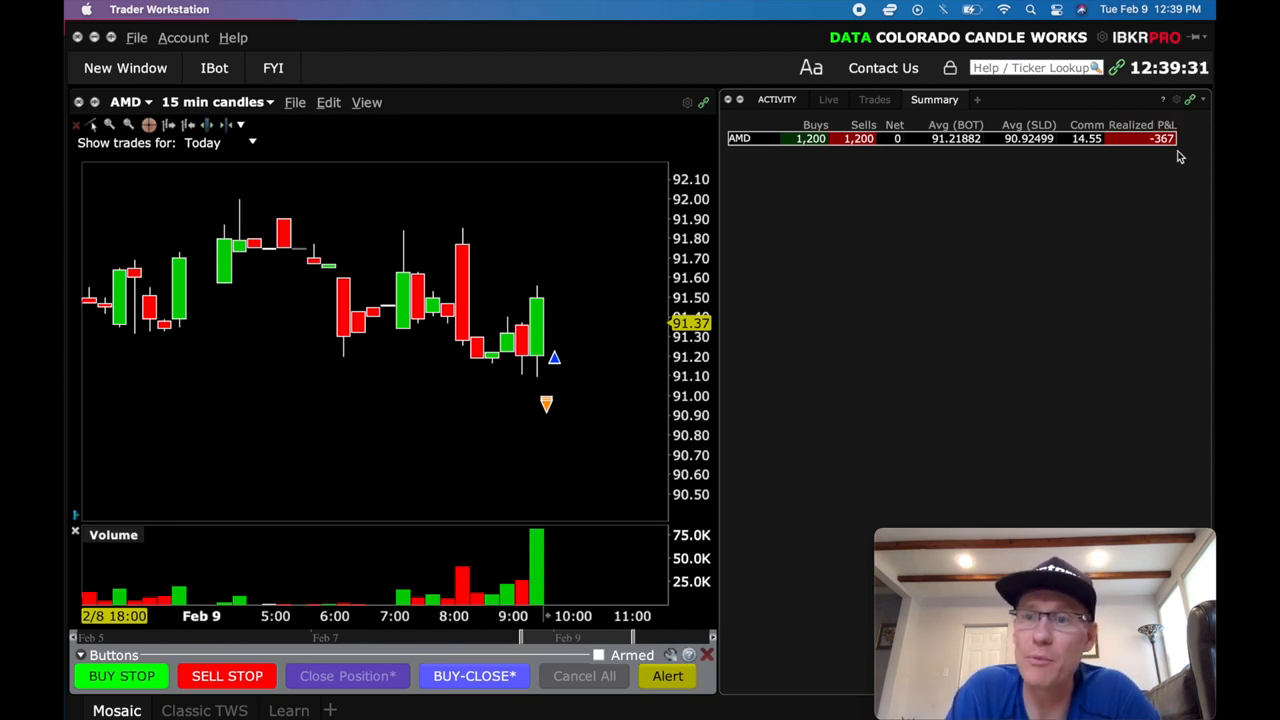